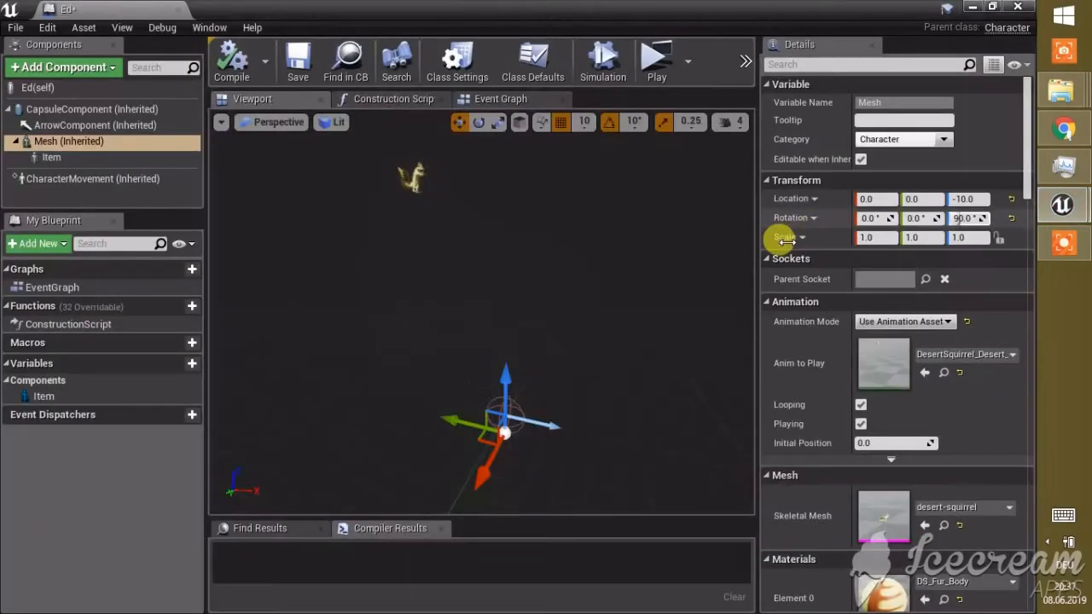
pyautogui.moveTo(382, 181)
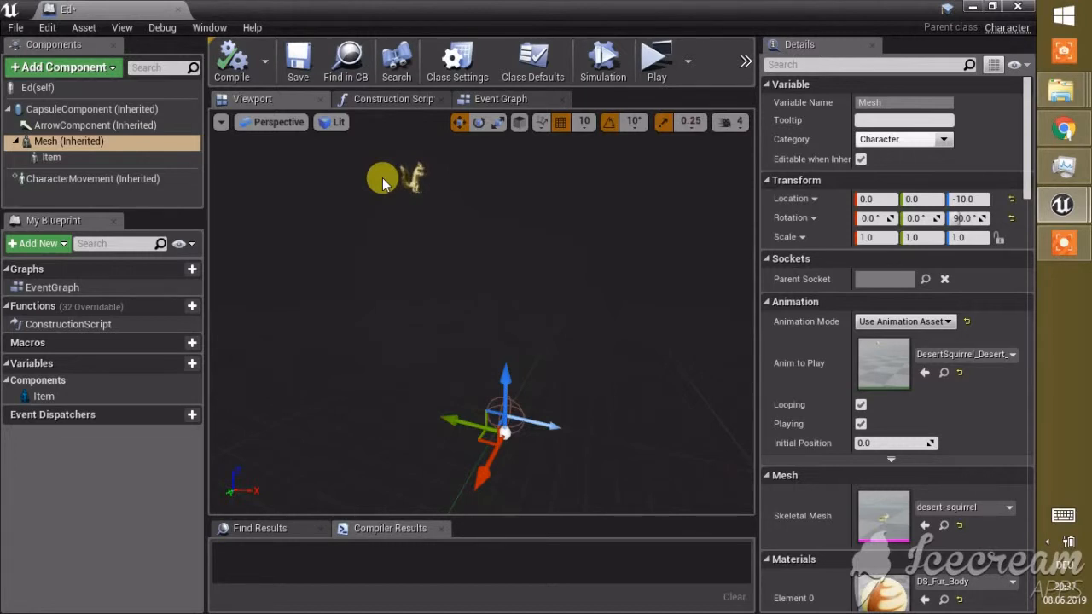
pyautogui.moveTo(437, 220)
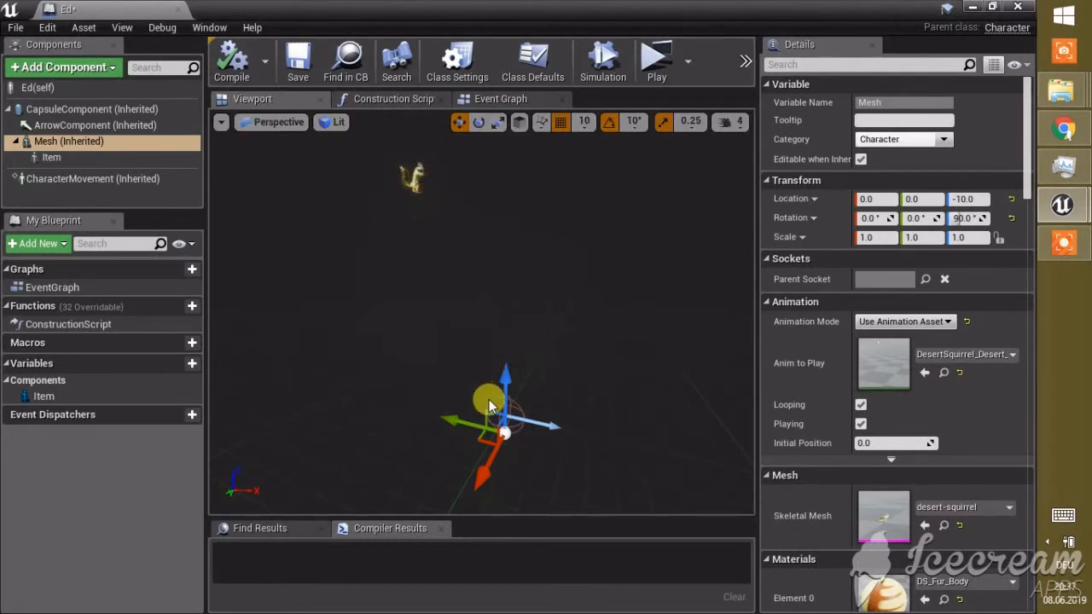
# Select the CapsuleComponent to show its properties in Details
pyautogui.click(93, 109)
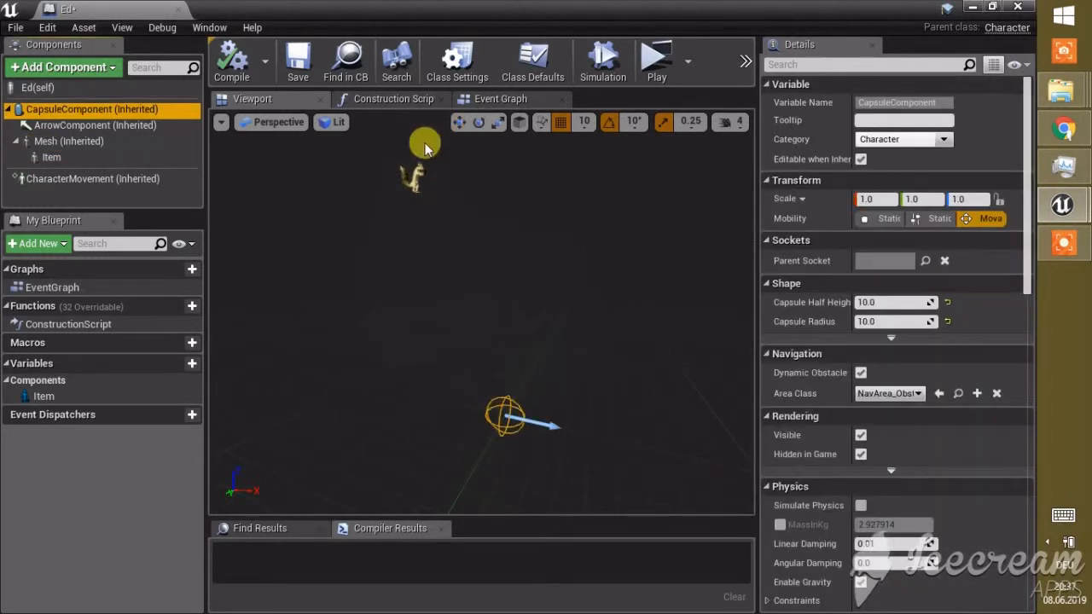
pyautogui.moveTo(379, 157)
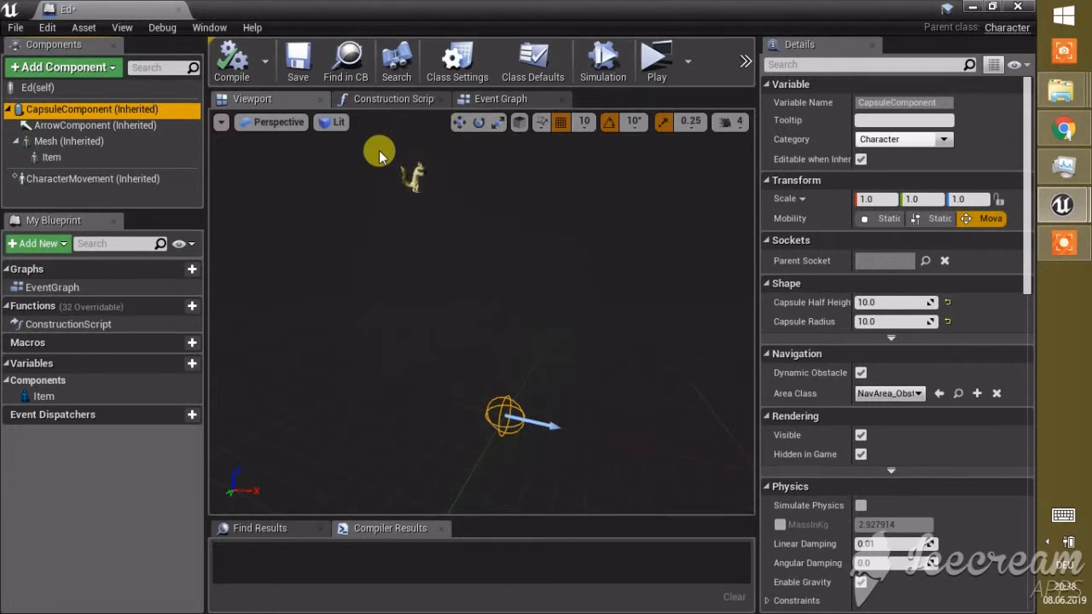
pyautogui.moveTo(77, 144)
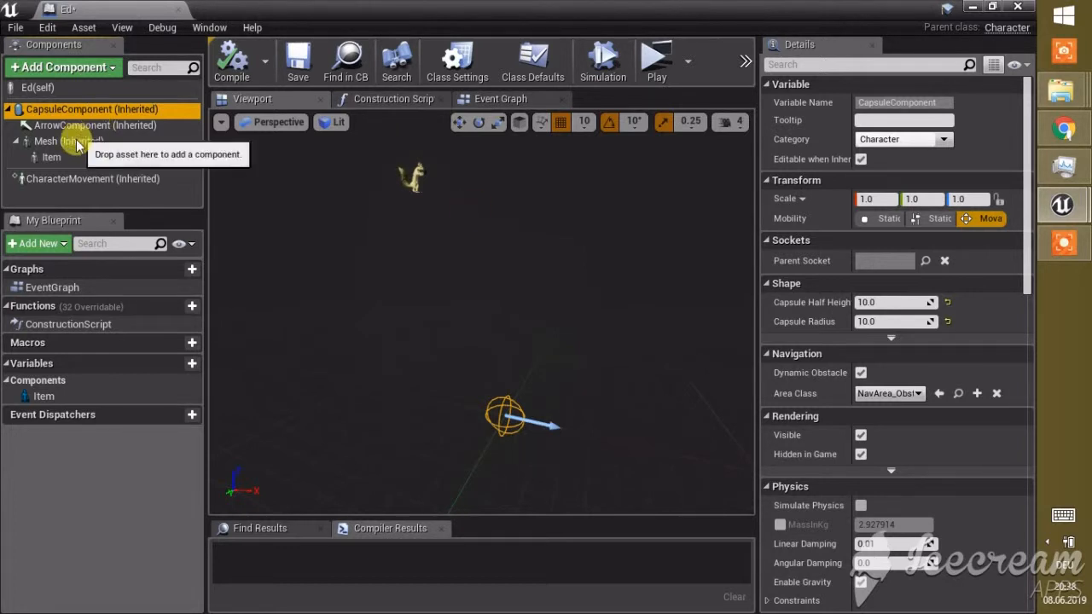
# Select the squirrel mesh component and scroll Details down to the Rendering section
pyautogui.click(68, 140)
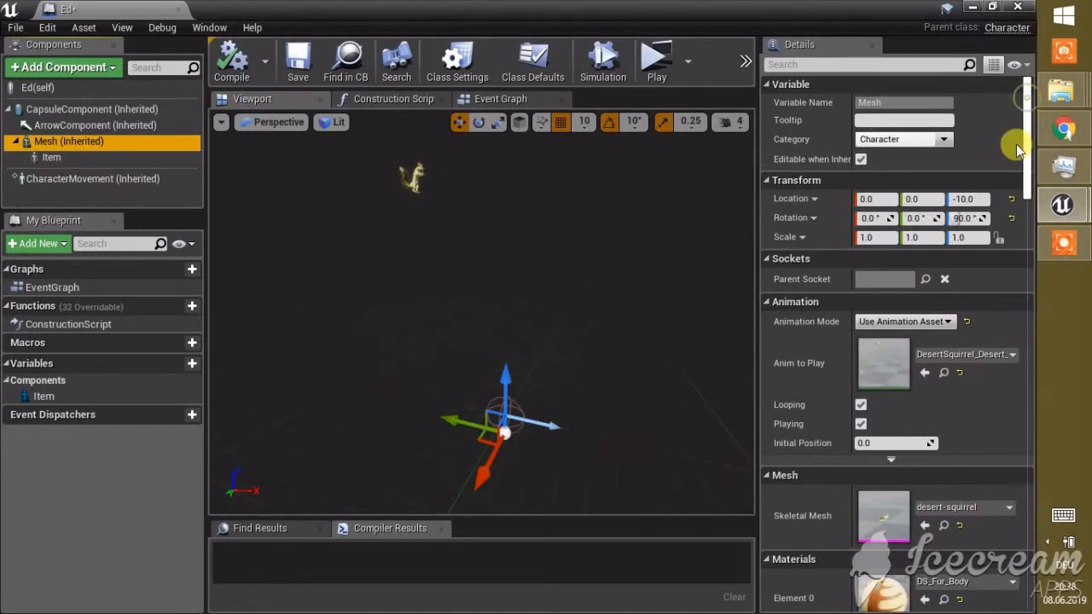
pyautogui.scroll(-3)
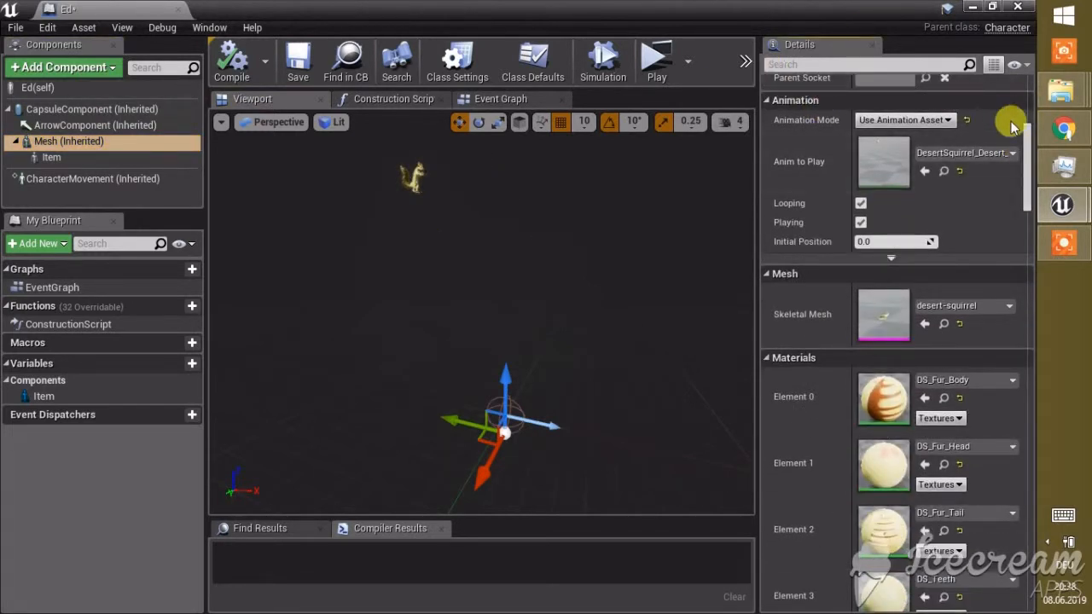
pyautogui.scroll(-3)
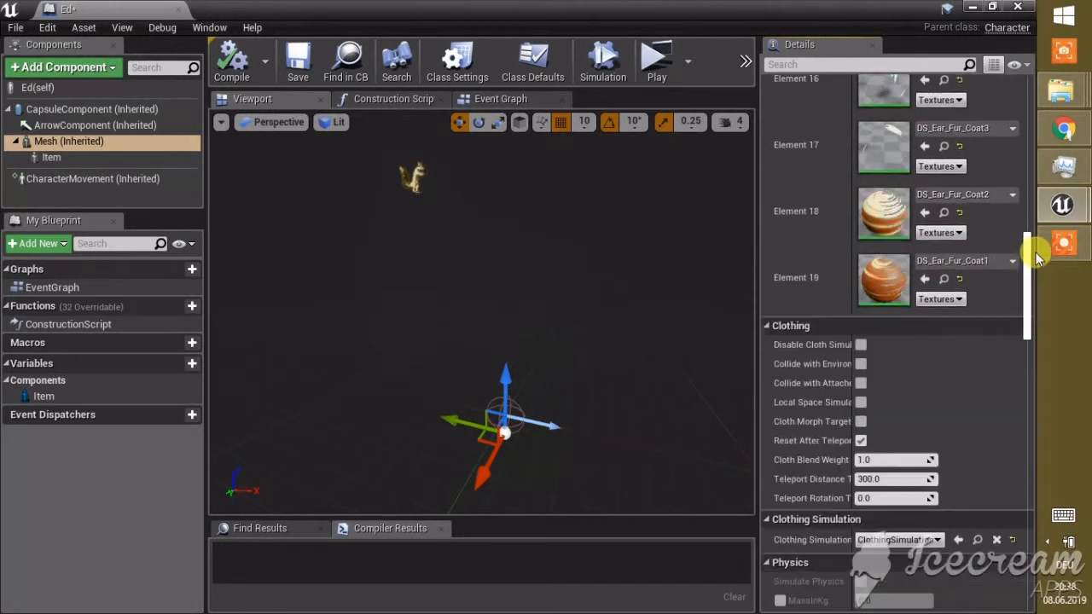
pyautogui.scroll(-3)
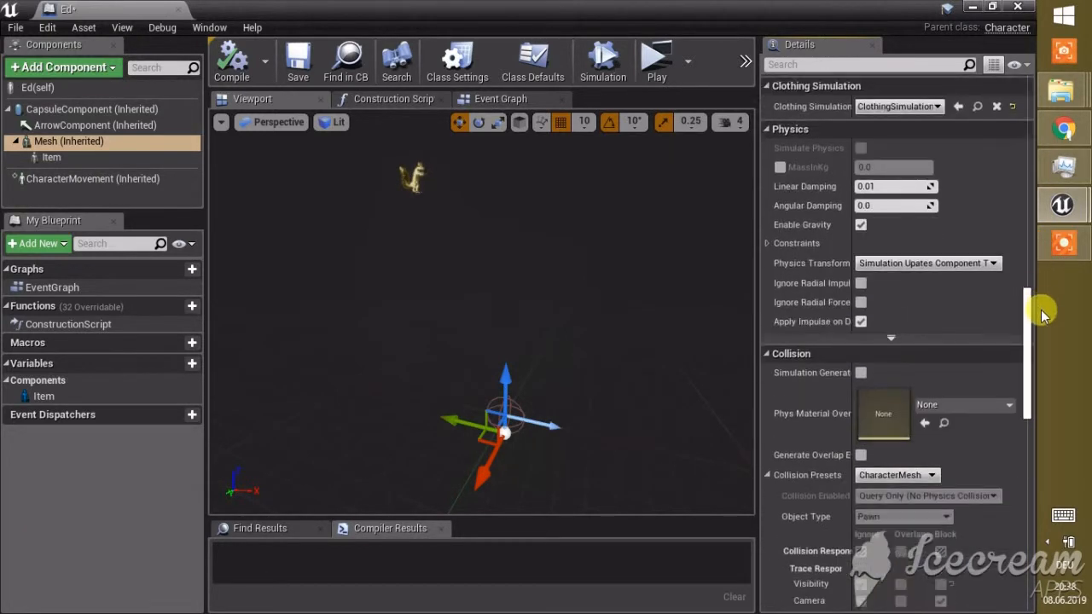
pyautogui.scroll(-3)
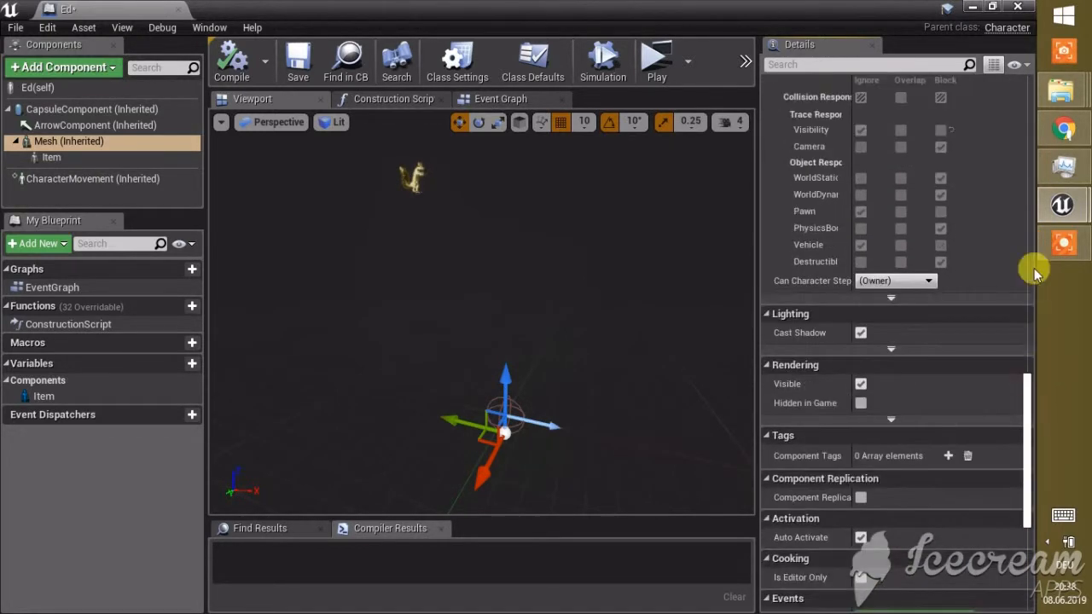
pyautogui.moveTo(884, 424)
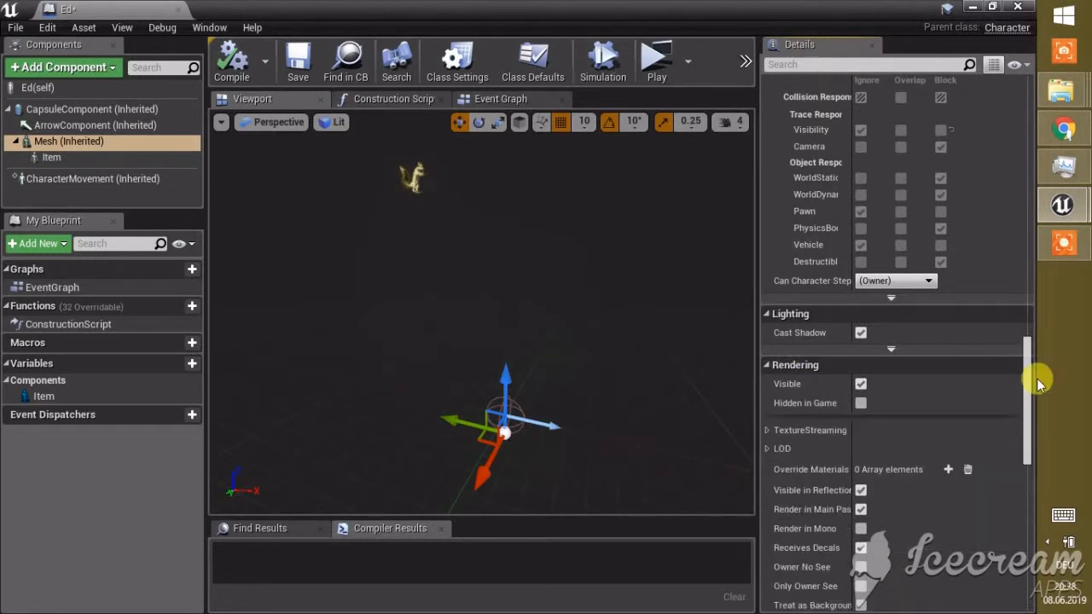
pyautogui.scroll(-3)
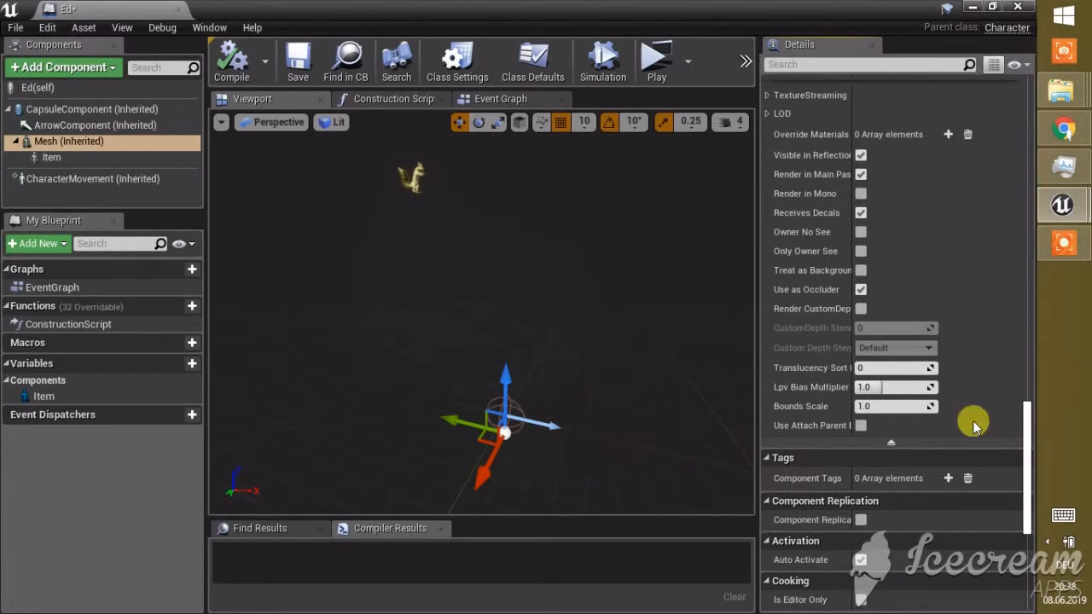
pyautogui.moveTo(805, 418)
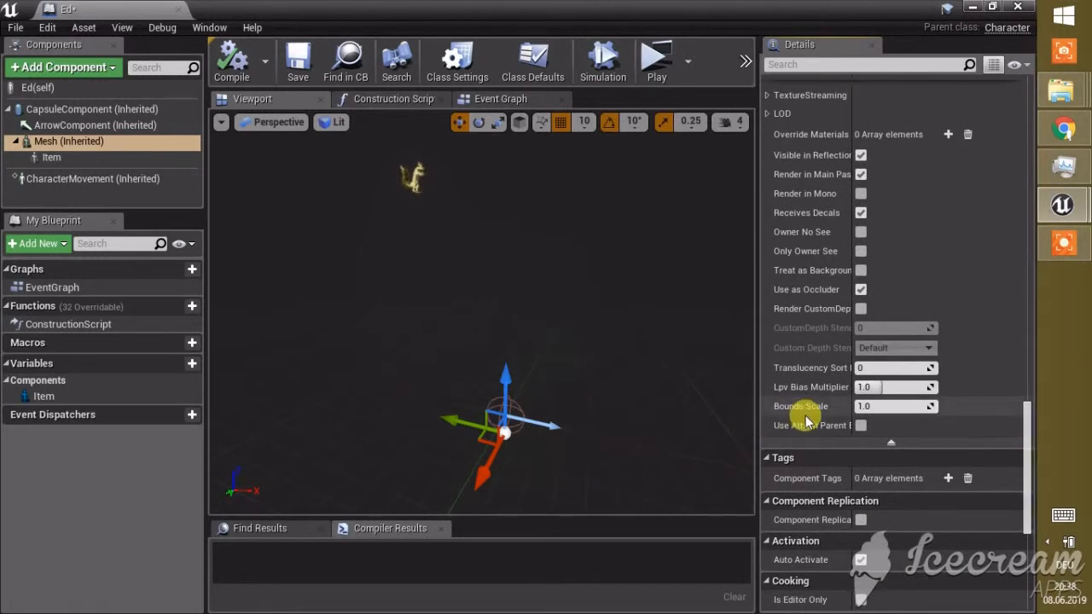
pyautogui.moveTo(860, 425)
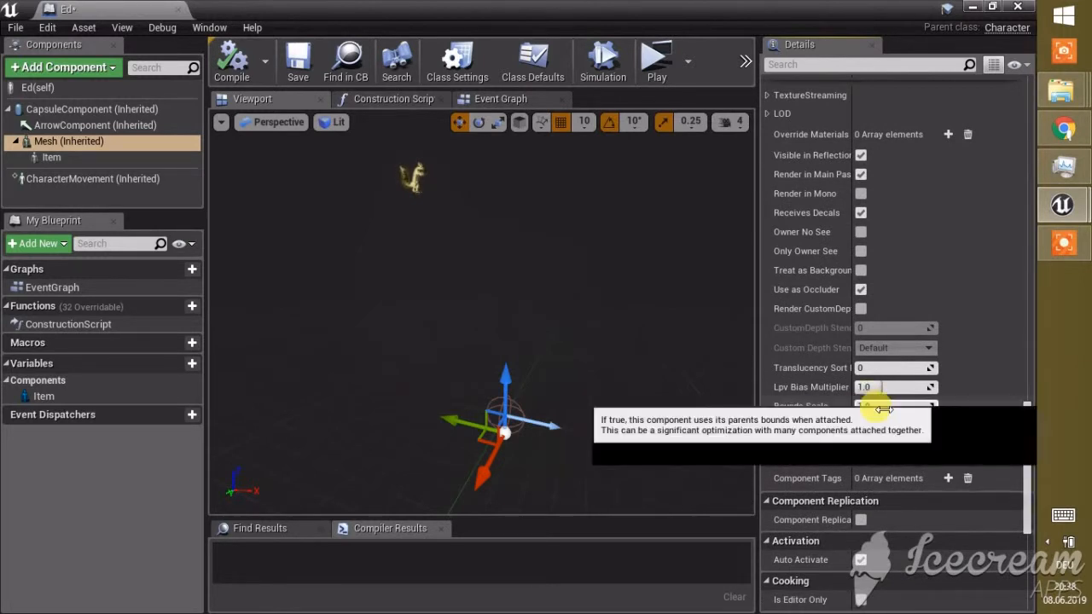
pyautogui.moveTo(888, 406)
pyautogui.write('20')
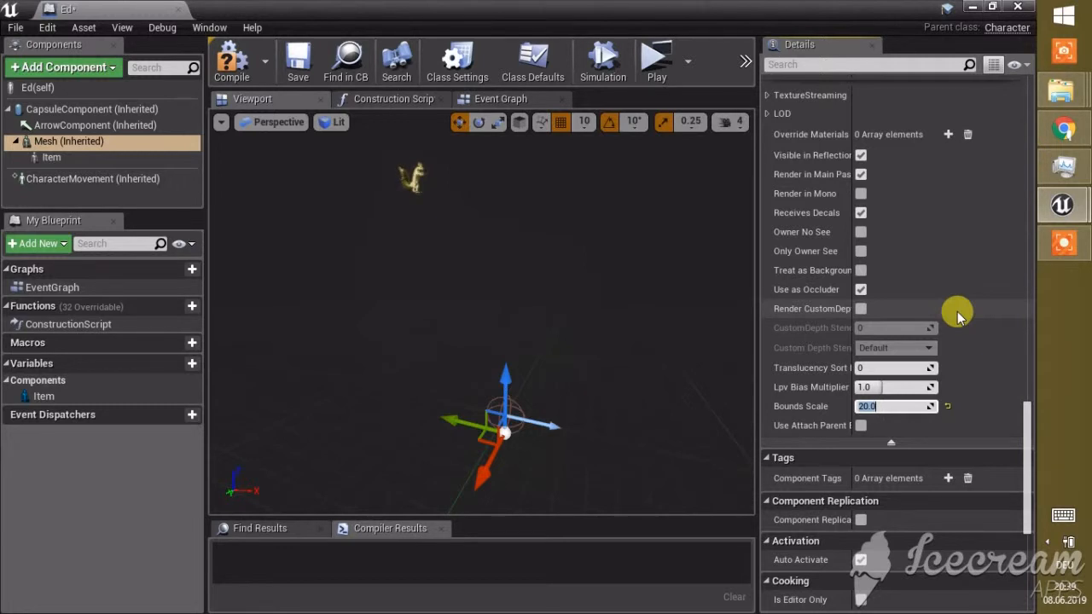
pyautogui.moveTo(232, 61)
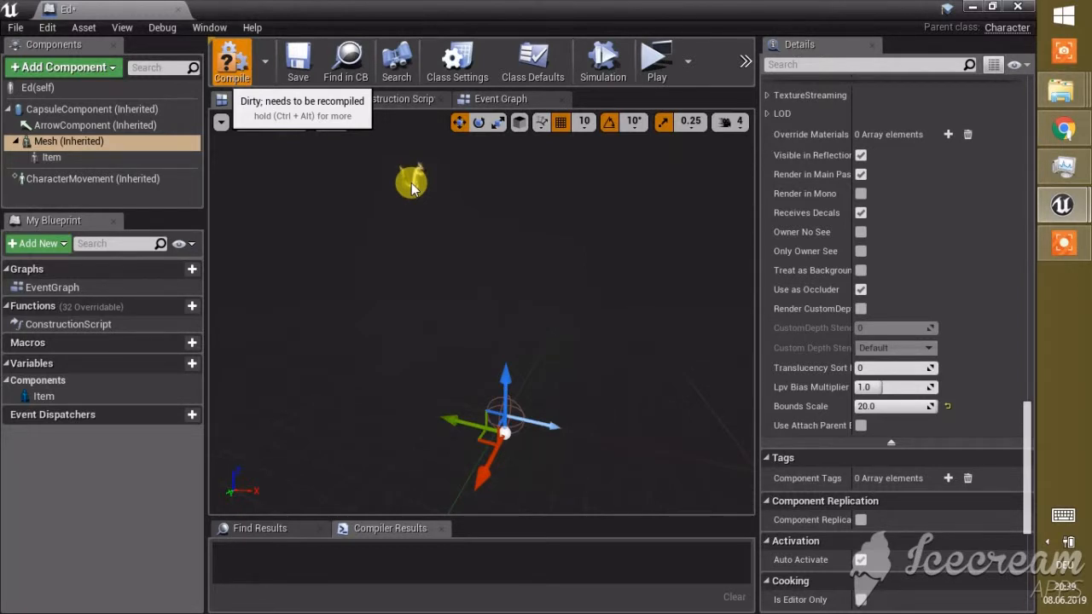
# Compile the character Blueprint and reselect the squirrel mesh component
pyautogui.click(232, 61)
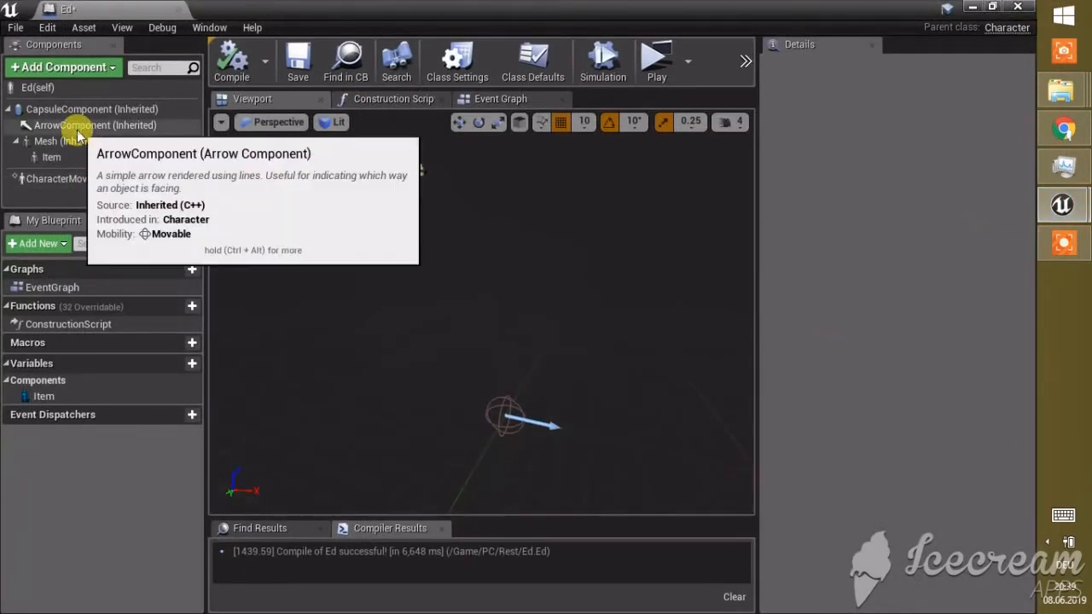
pyautogui.click(69, 140)
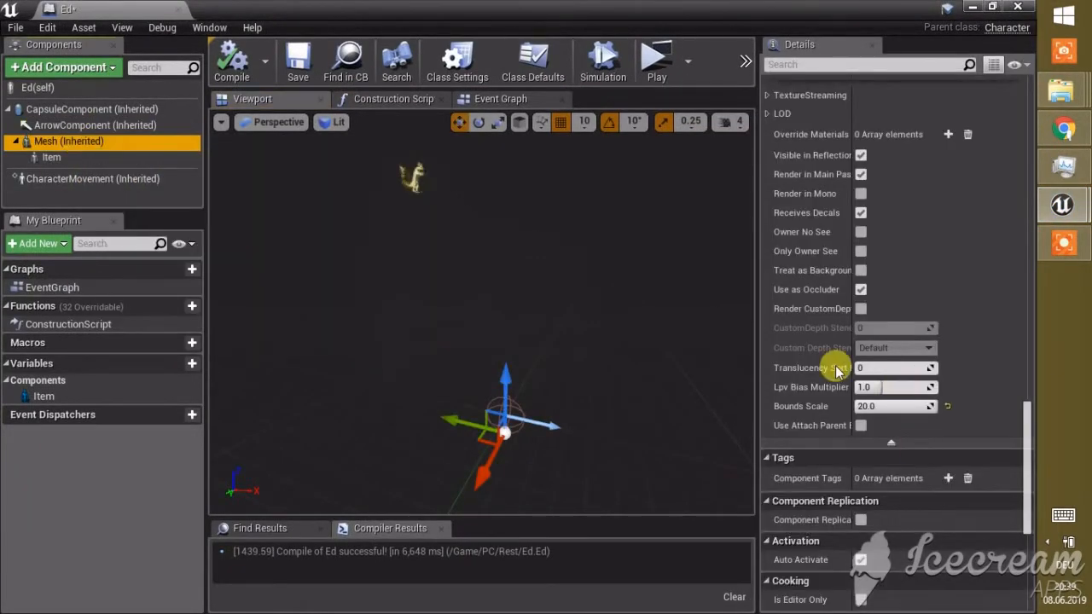
pyautogui.moveTo(868, 427)
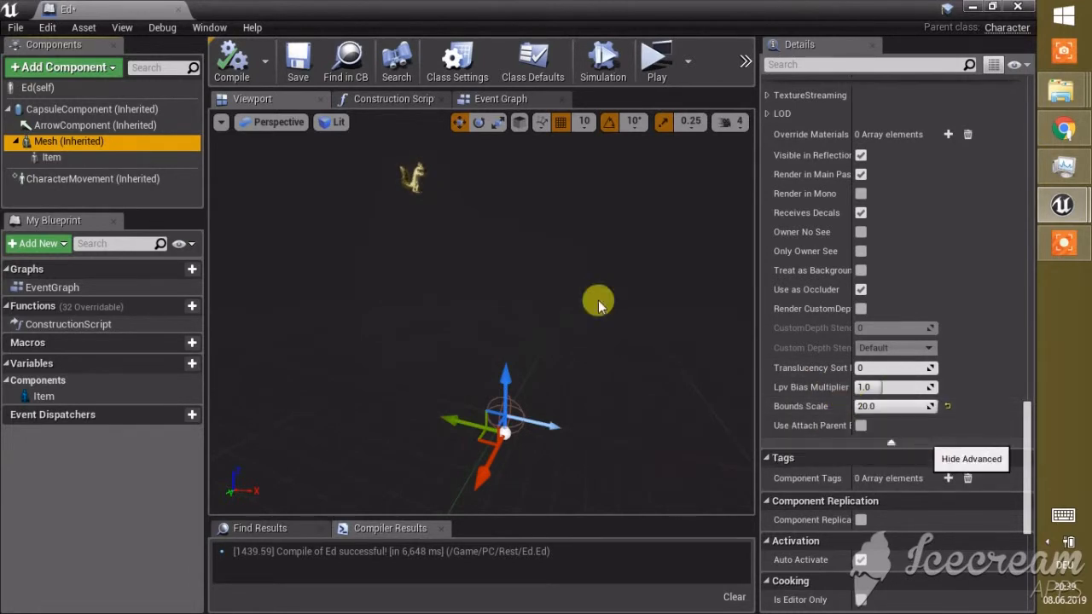
pyautogui.moveTo(82, 157)
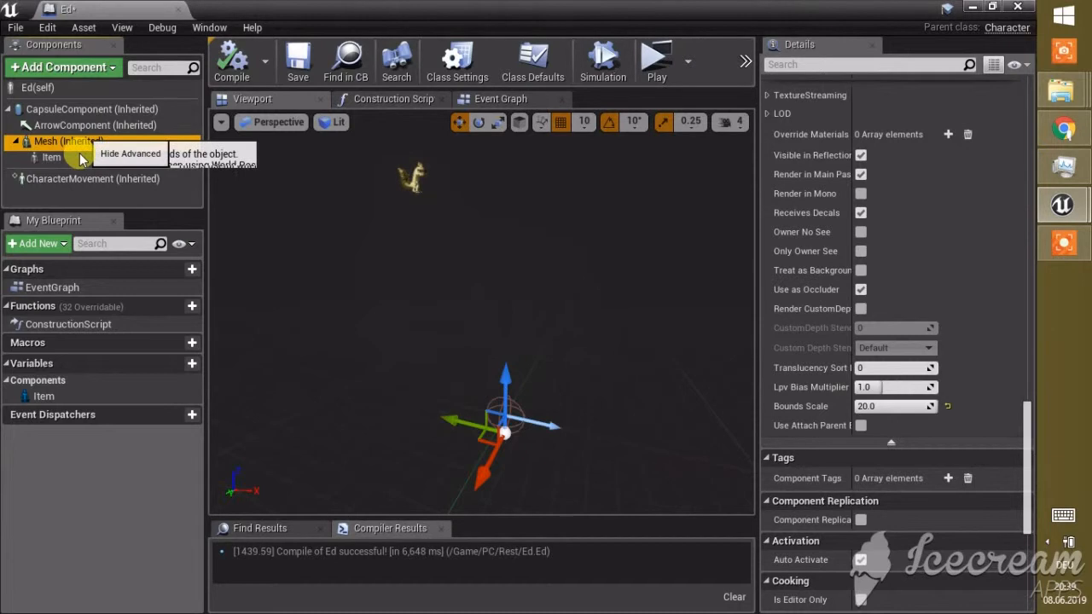
pyautogui.moveTo(549, 244)
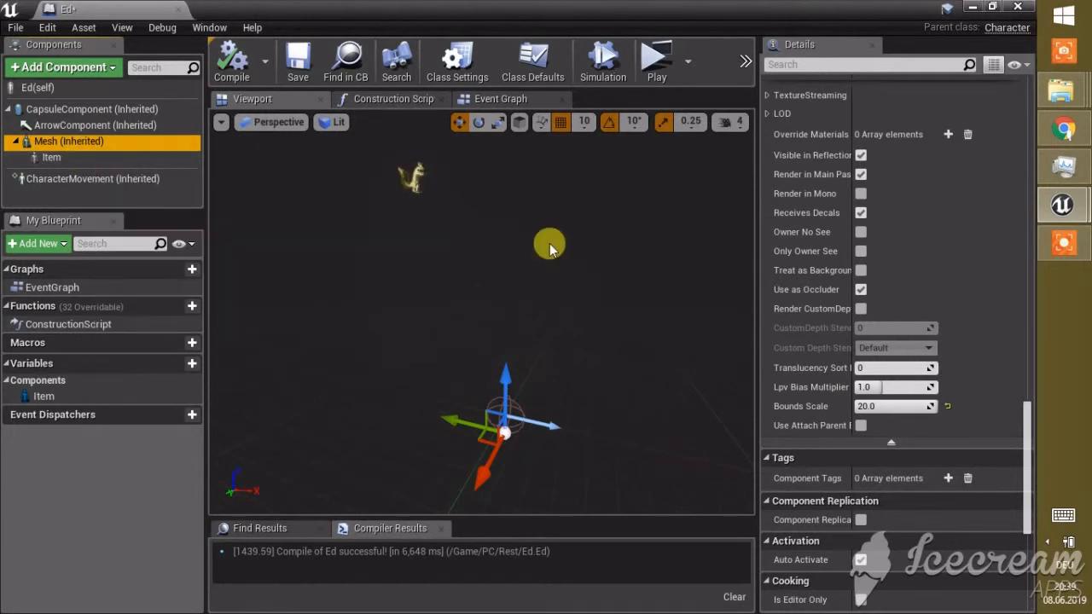
pyautogui.moveTo(51, 157)
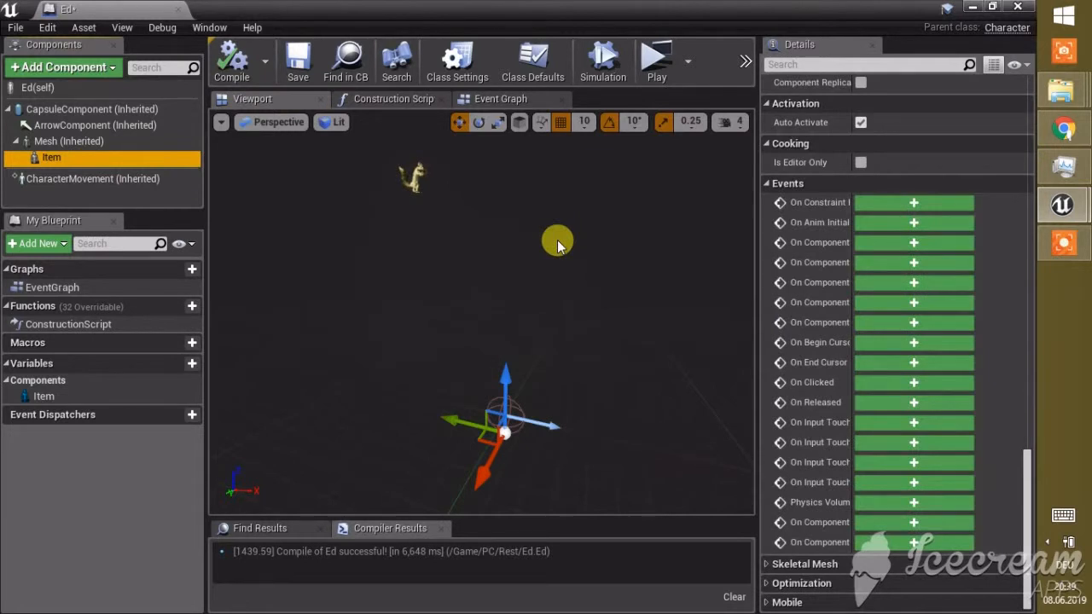
# Scroll the Item Details to Rendering for the 3000.0 Bounds Scale, then launch the level
pyautogui.scroll(3)
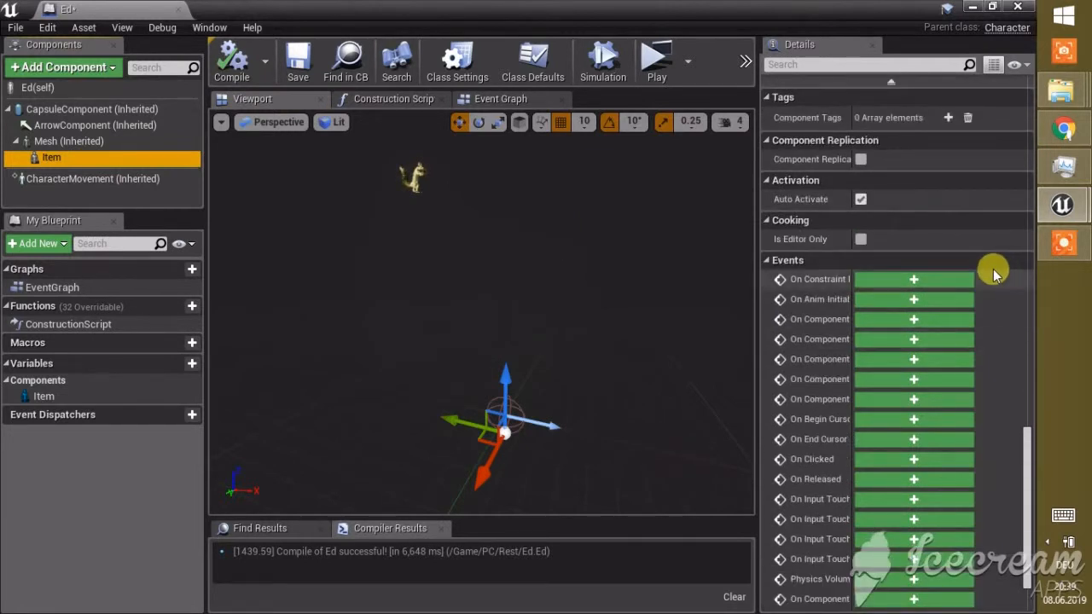
pyautogui.scroll(3)
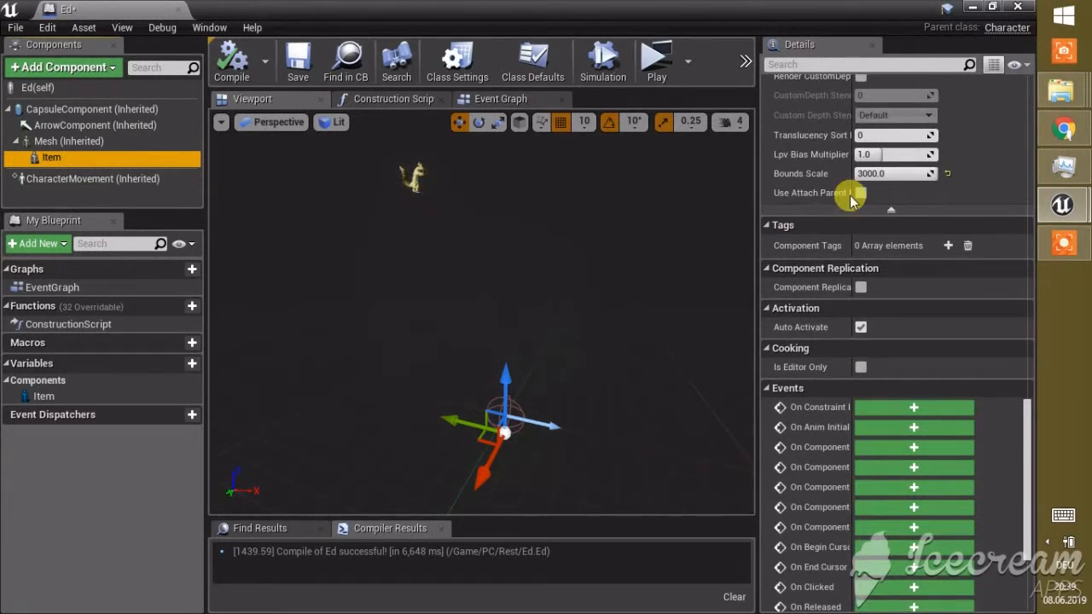
pyautogui.moveTo(894, 174)
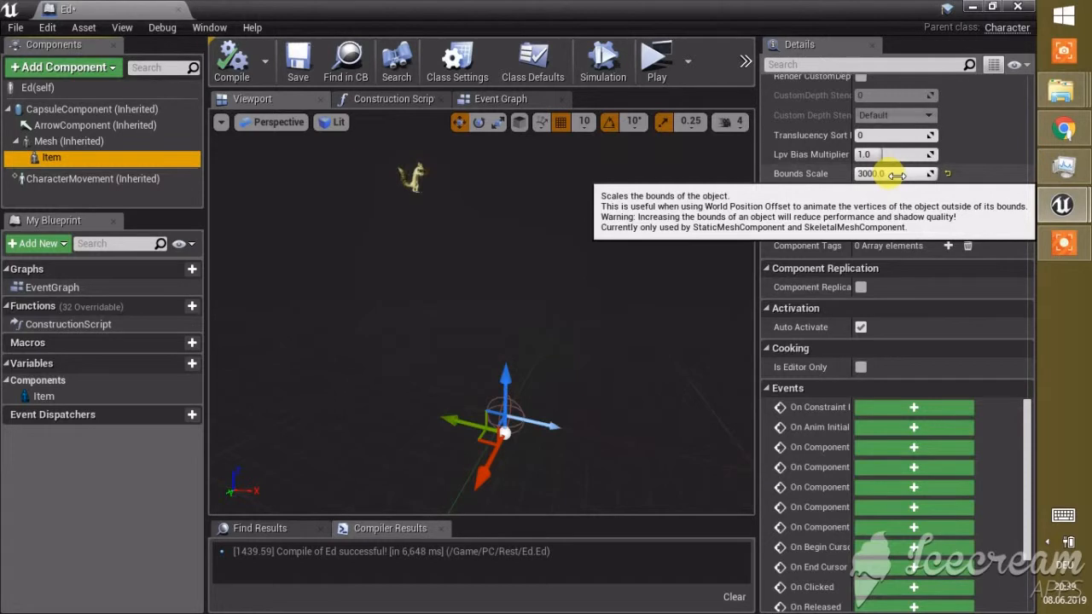
pyautogui.moveTo(879, 188)
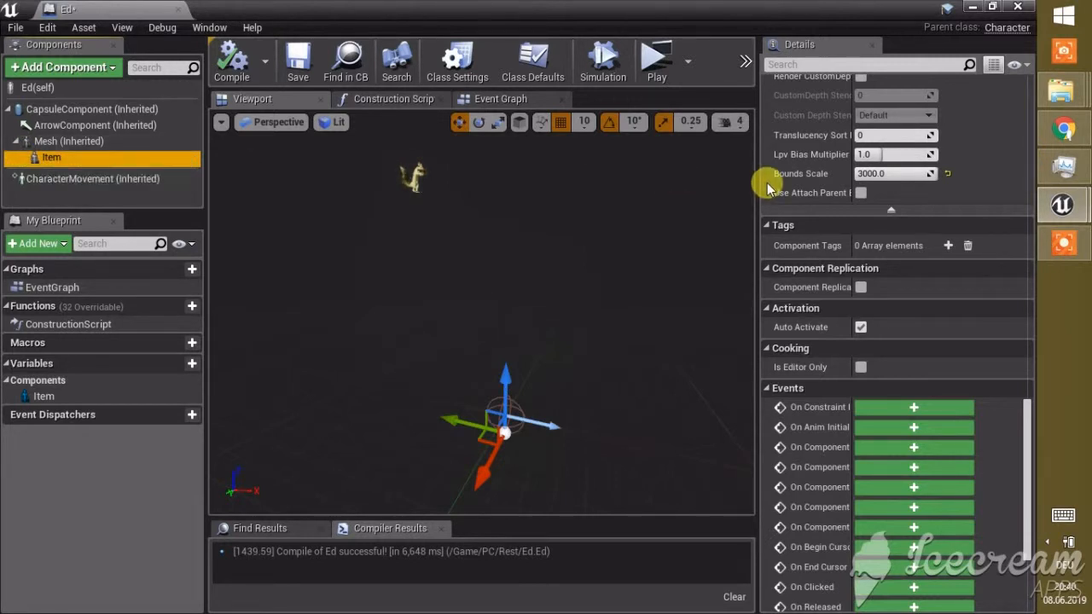
pyautogui.moveTo(838, 175)
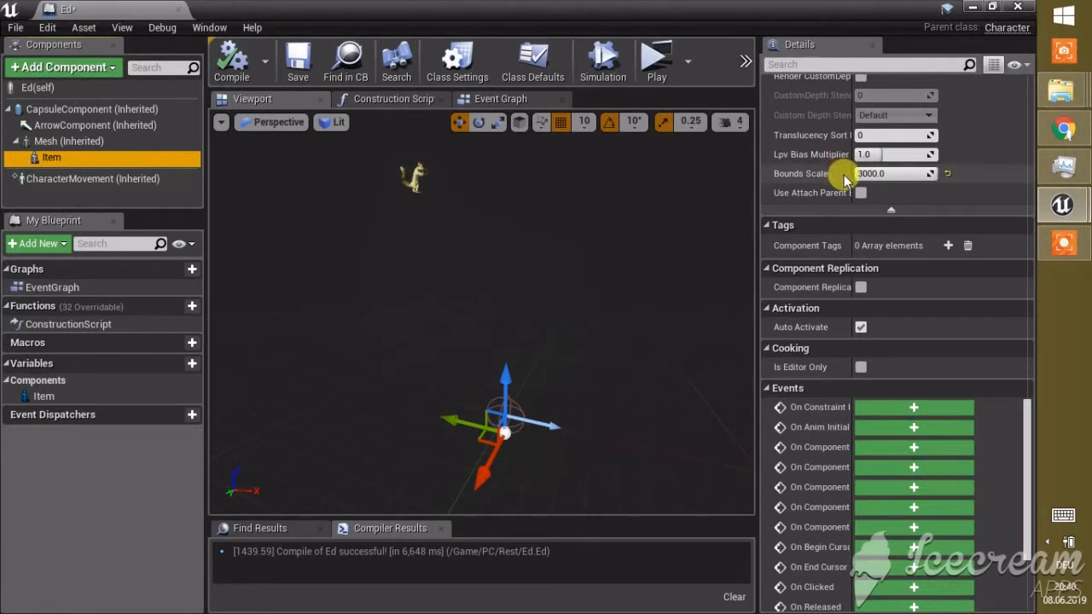
pyautogui.moveTo(850, 191)
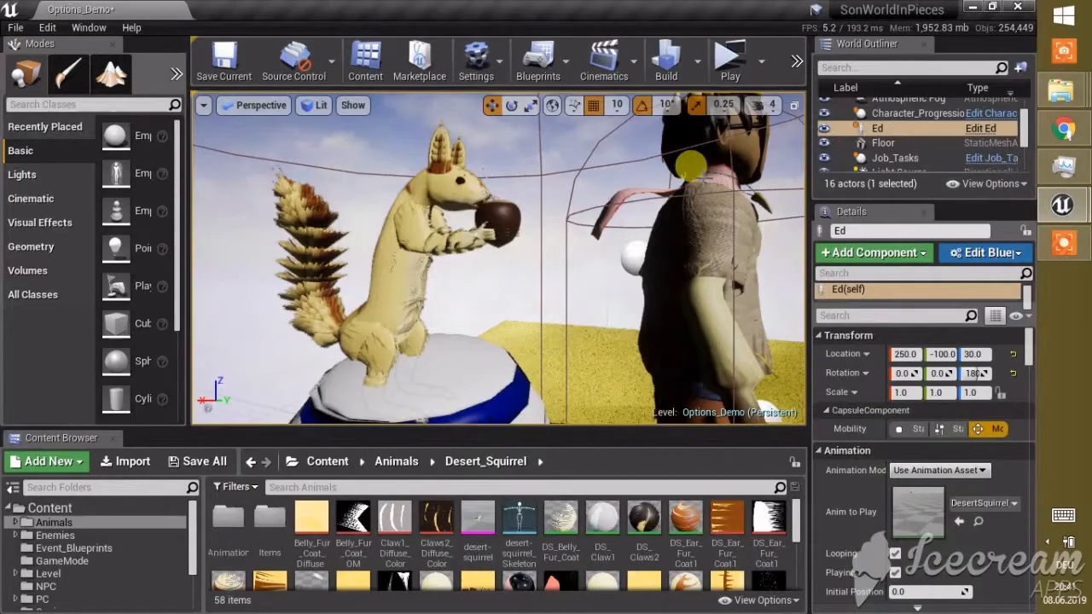
pyautogui.click(731, 60)
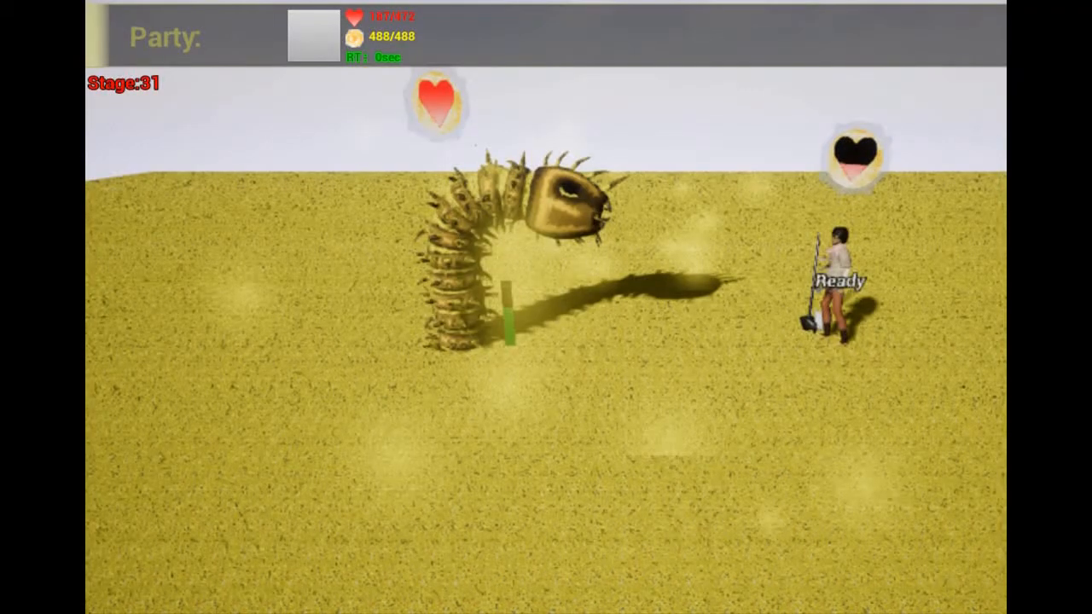